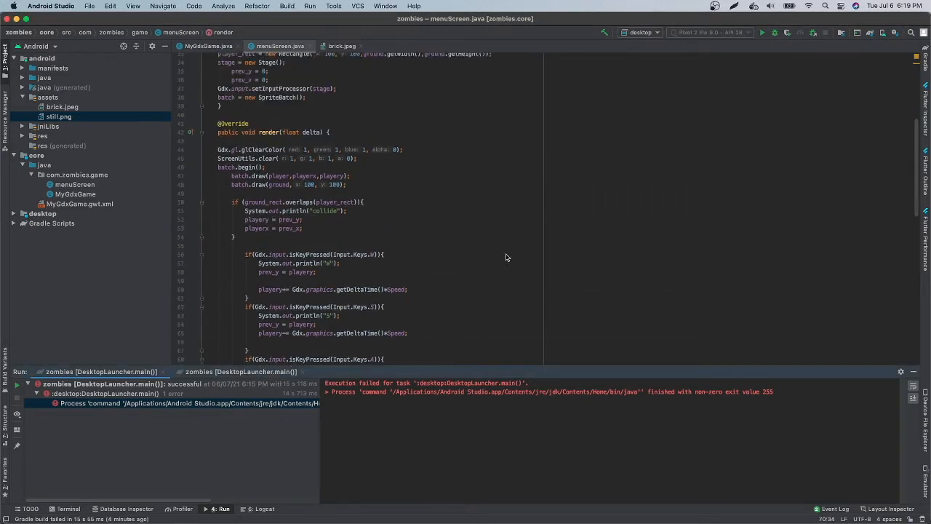
mouse_move(484, 255)
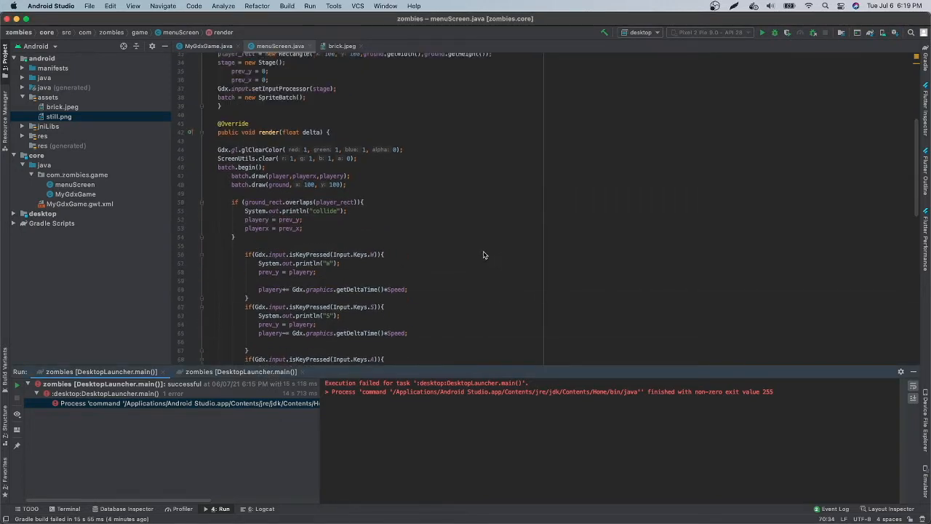
mouse_move(796, 51)
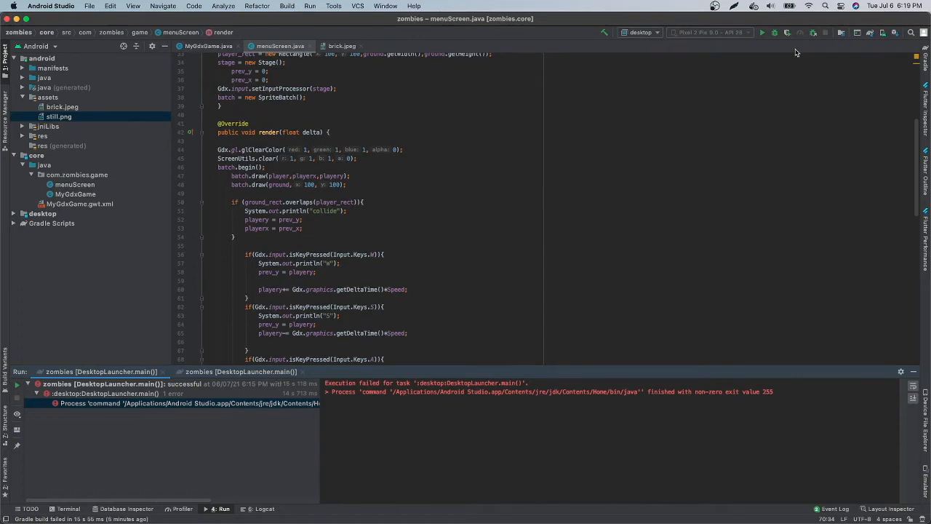
Run the desktop game, dismiss the assets window, watch the player beside the brick, then close it.
left_click(761, 32)
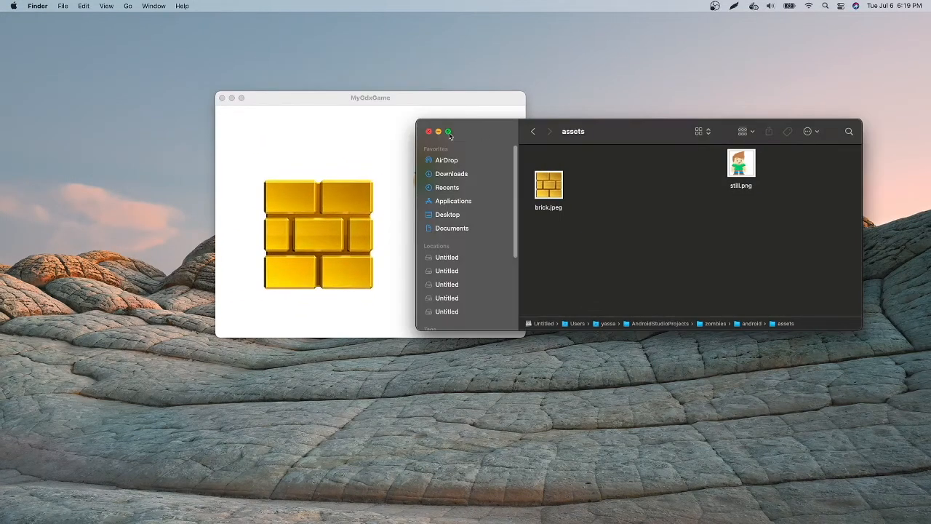
left_click(429, 132)
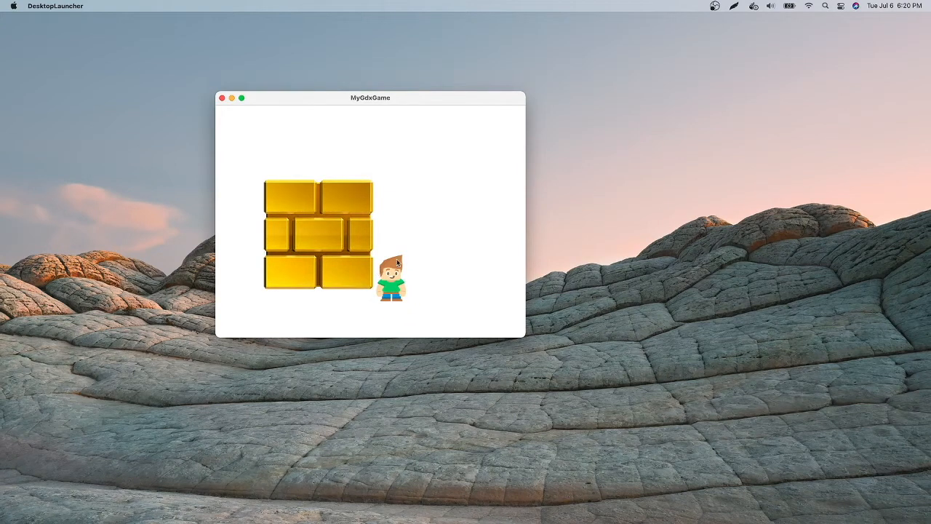
left_click(222, 97)
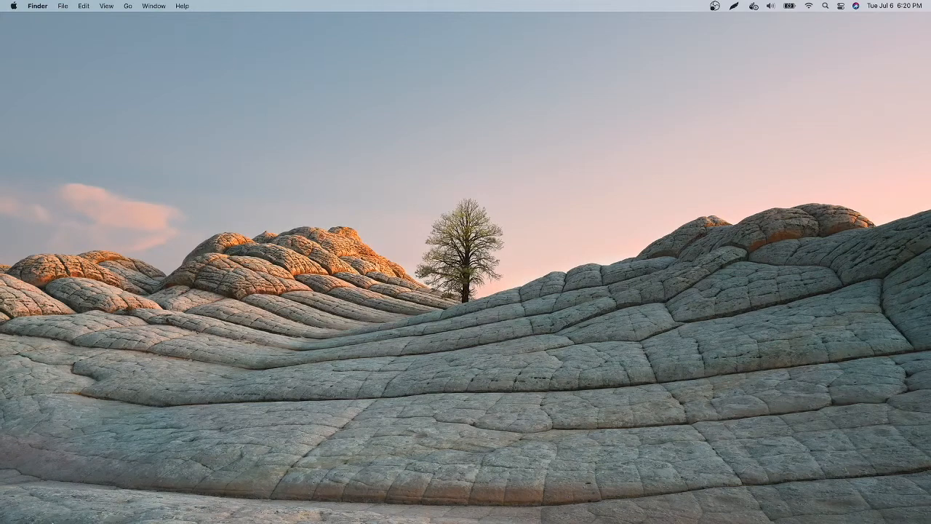
Switch back to Android Studio, where the gold brick.jpeg image is open.
left_click(295, 503)
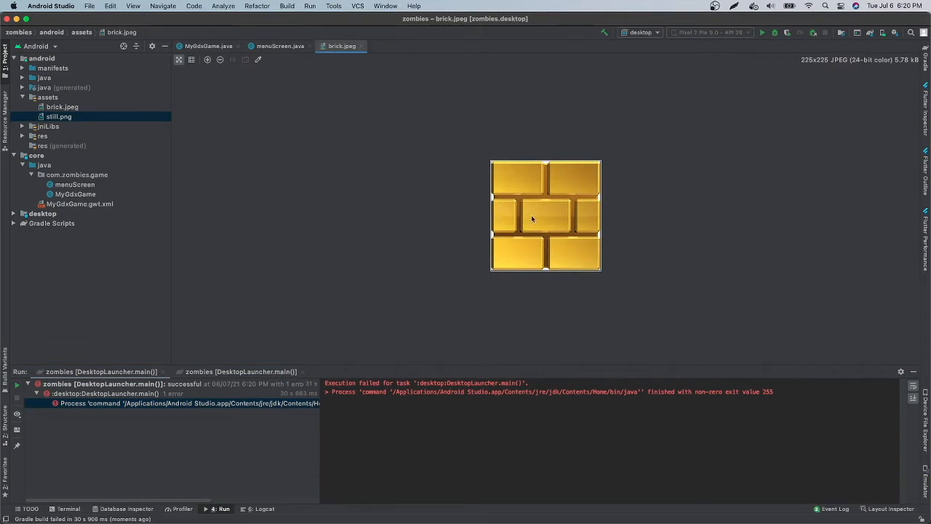
mouse_move(585, 248)
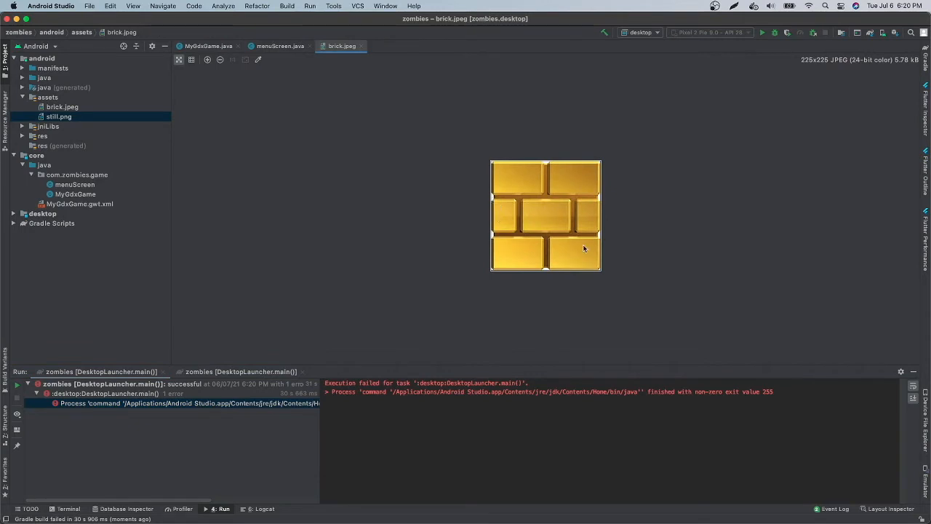
mouse_move(565, 197)
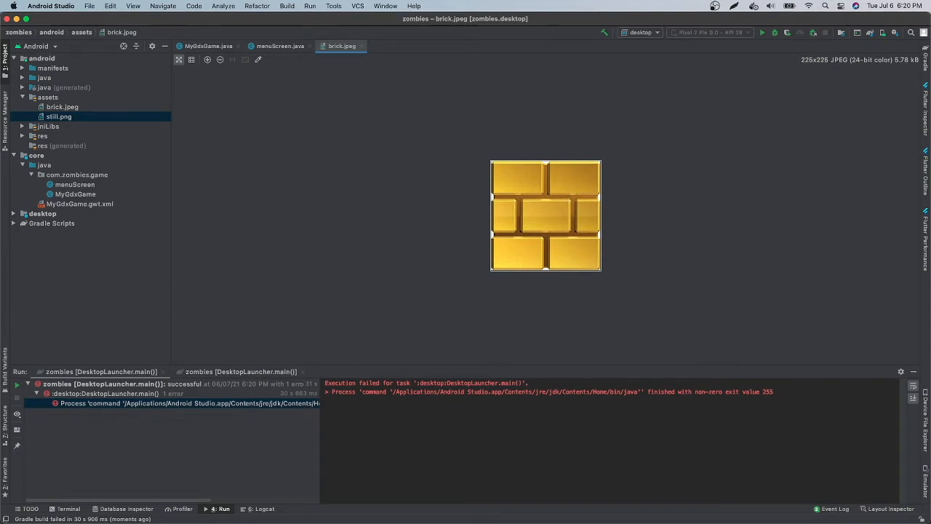
Return to menuScreen.java and scroll through the show method code.
left_click(279, 46)
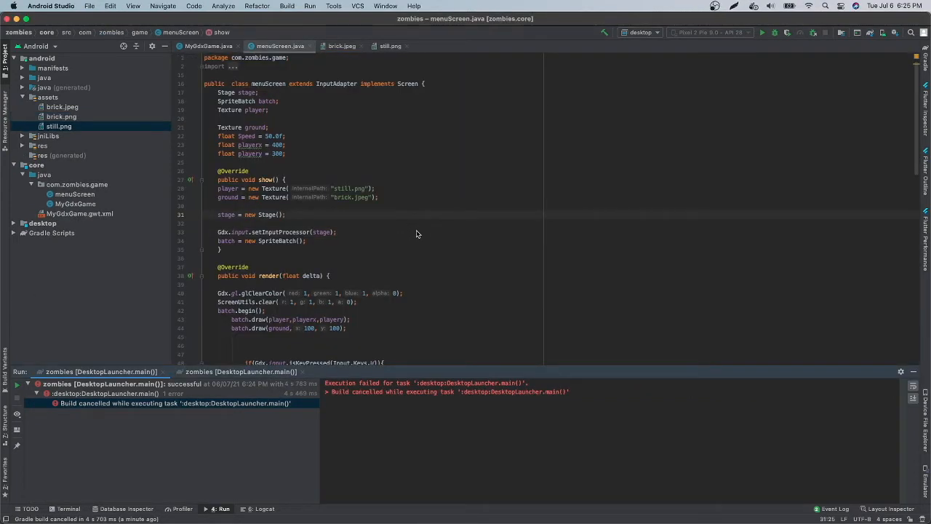
mouse_move(297, 210)
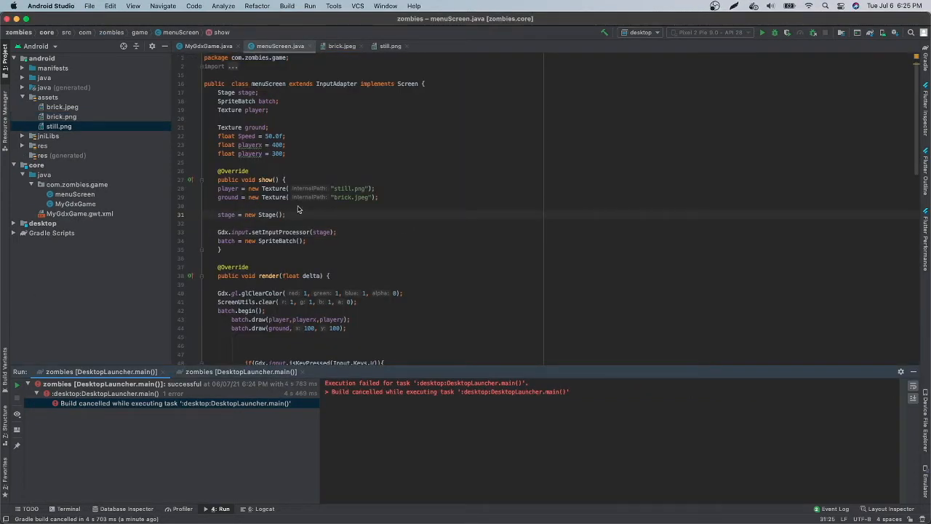
left_click(58, 126)
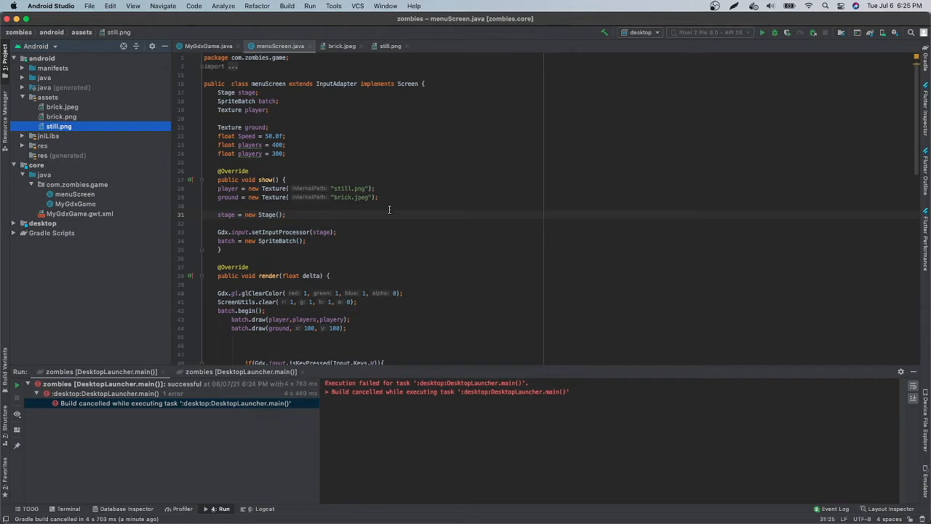
mouse_move(360, 202)
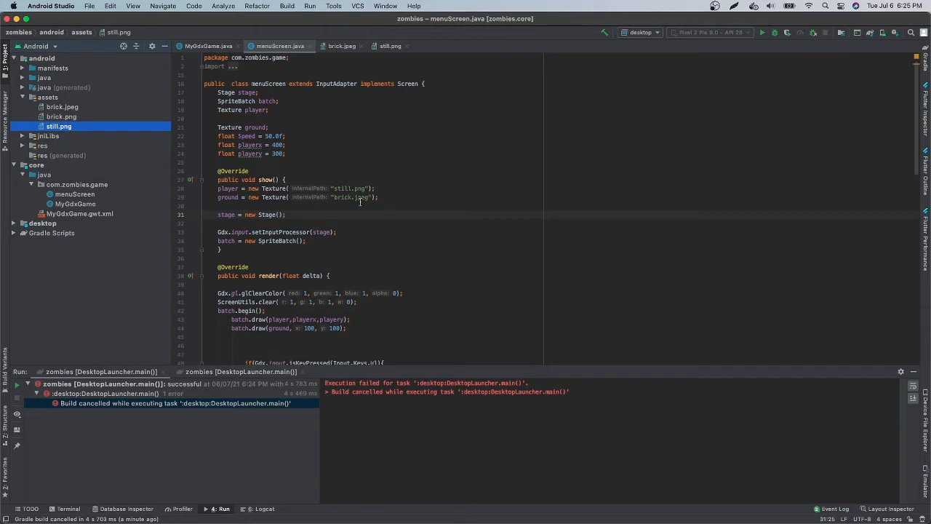
scroll("down", 3)
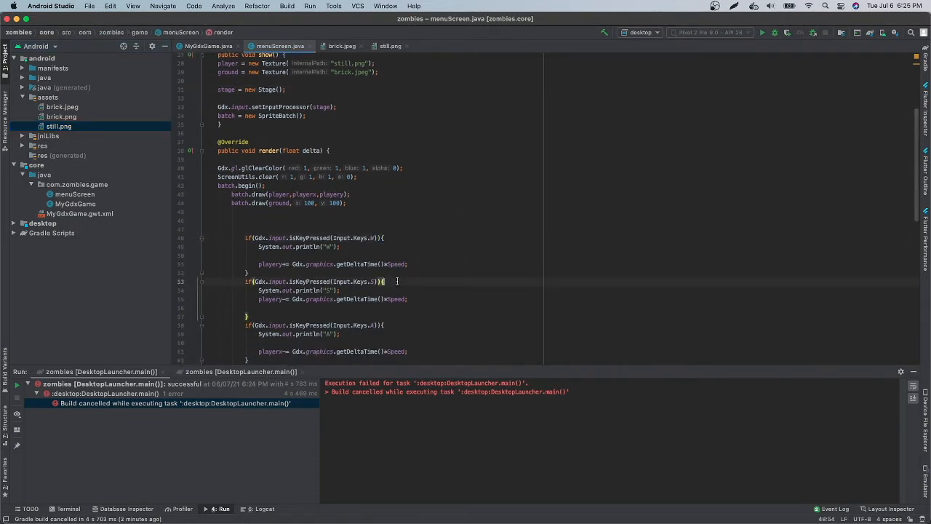
scroll("down", 3)
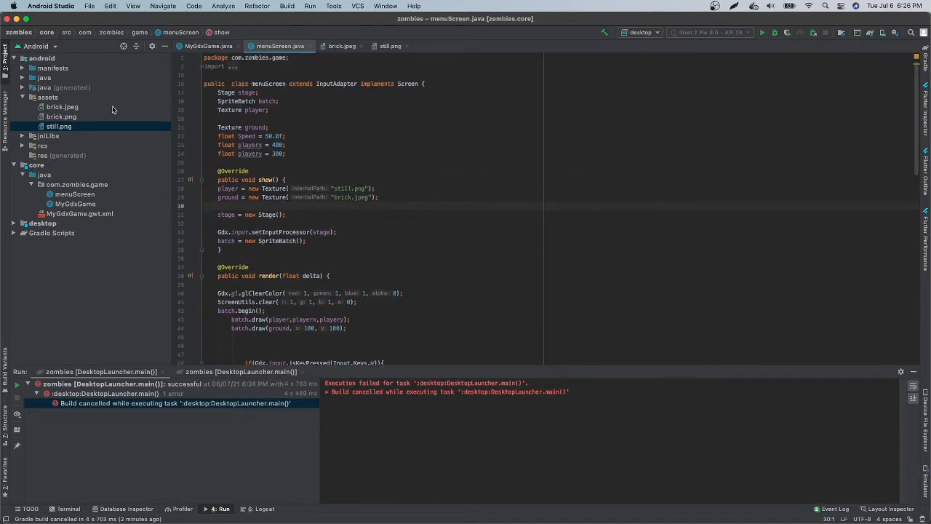
View the red brick.png and gold brick.jpeg images, then return to menuScreen.java.
left_click(61, 116)
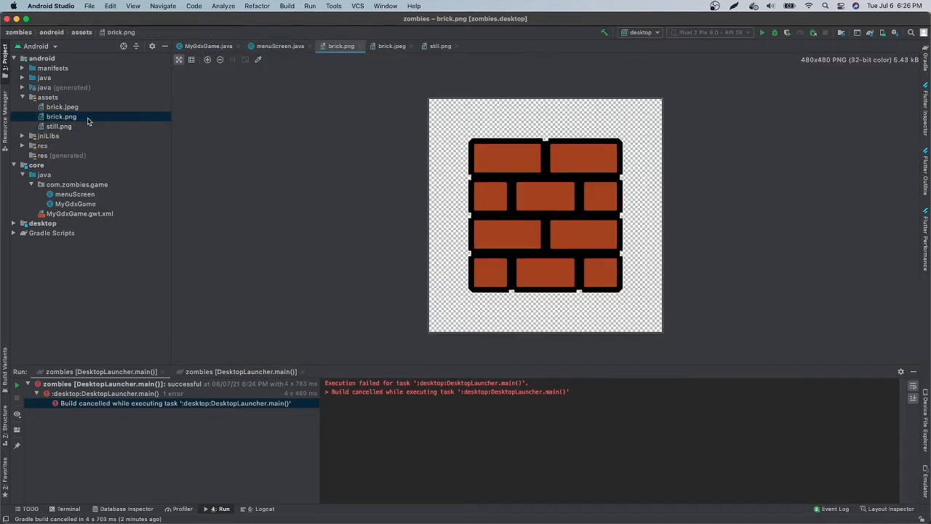
left_click(61, 106)
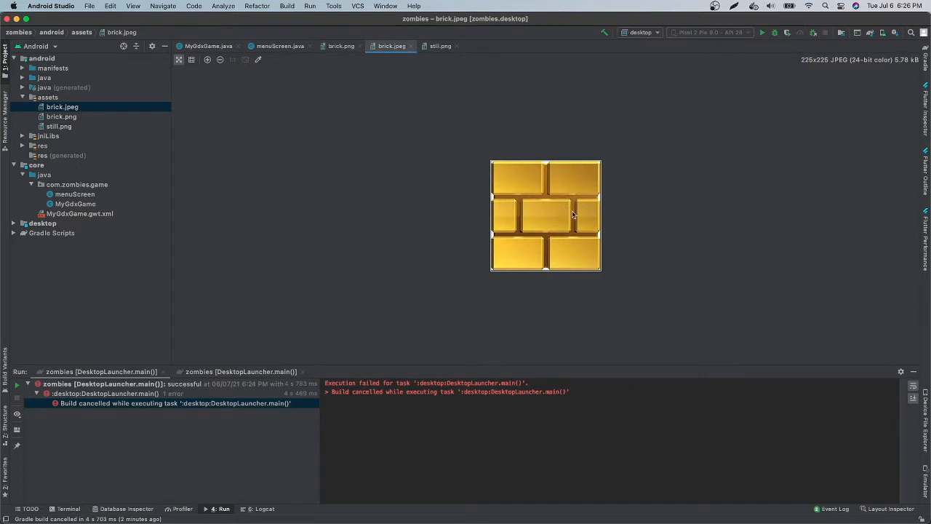
left_click(279, 46)
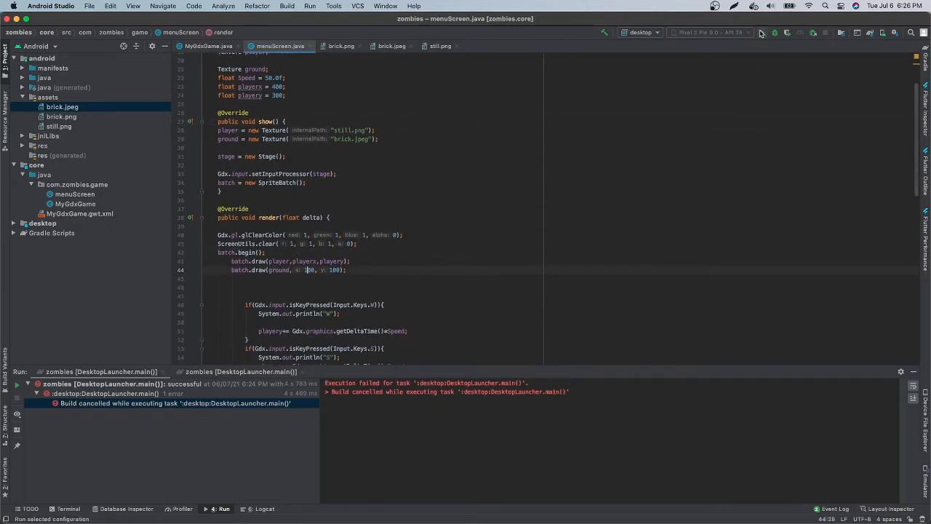
Rerun the desktop game and sketch bounding boxes around the player and brick.
left_click(761, 32)
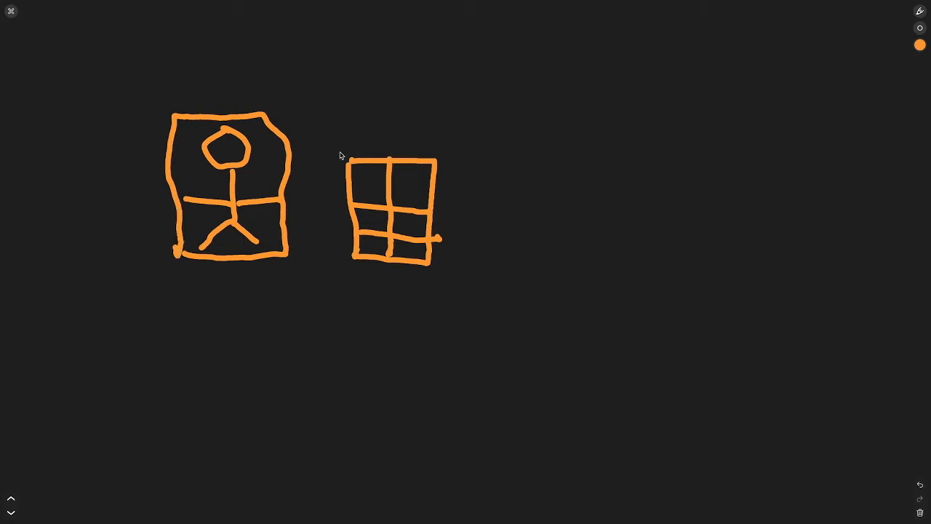
left_click_drag(340, 153, 464, 274)
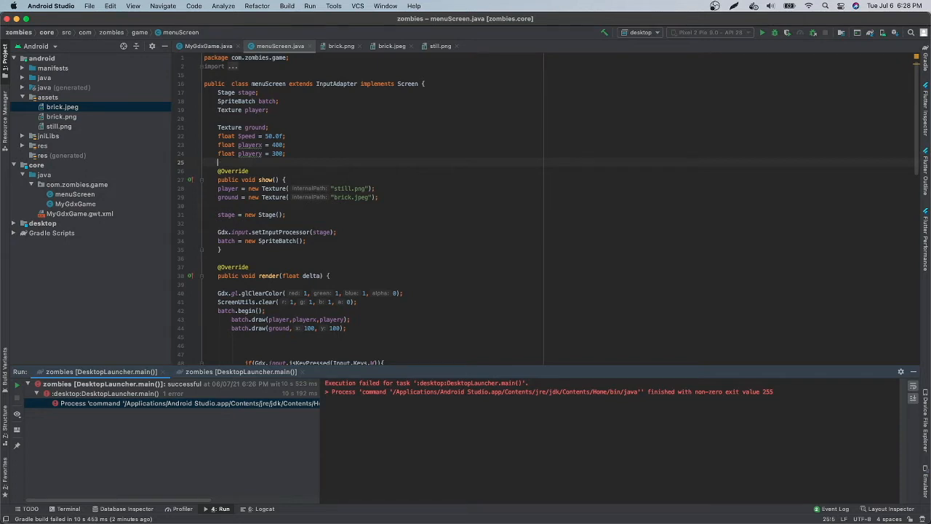
Declare Rectangle fields player_rect and ground_rect and a float prevx in menuScreen.java.
type("Rectangle")
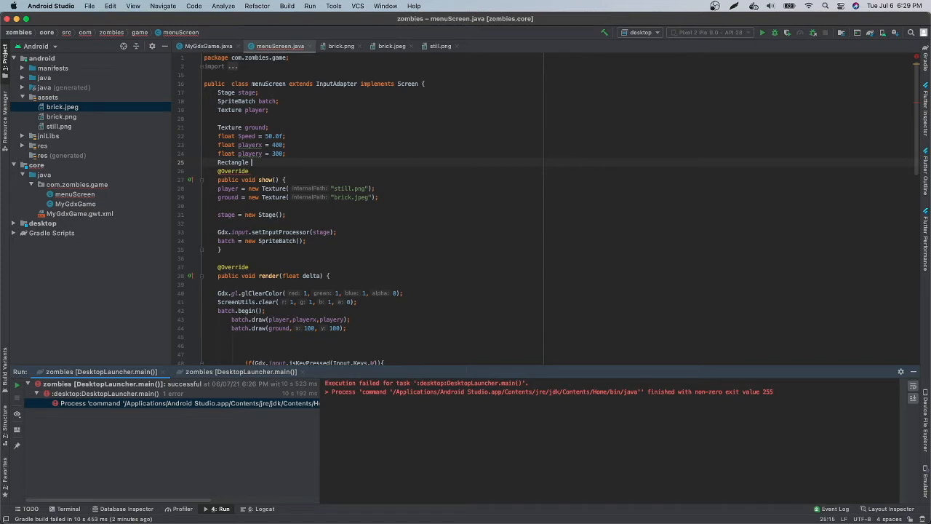
type("pray")
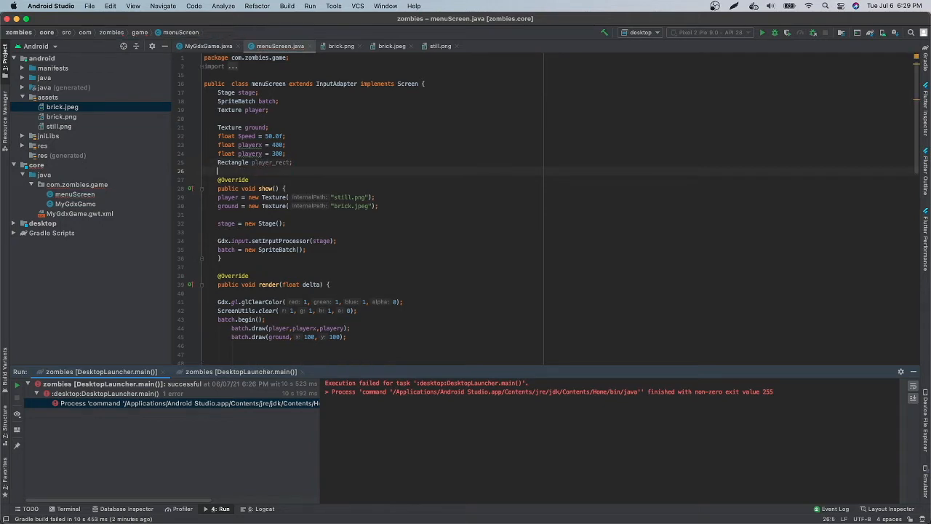
type("Rectangle")
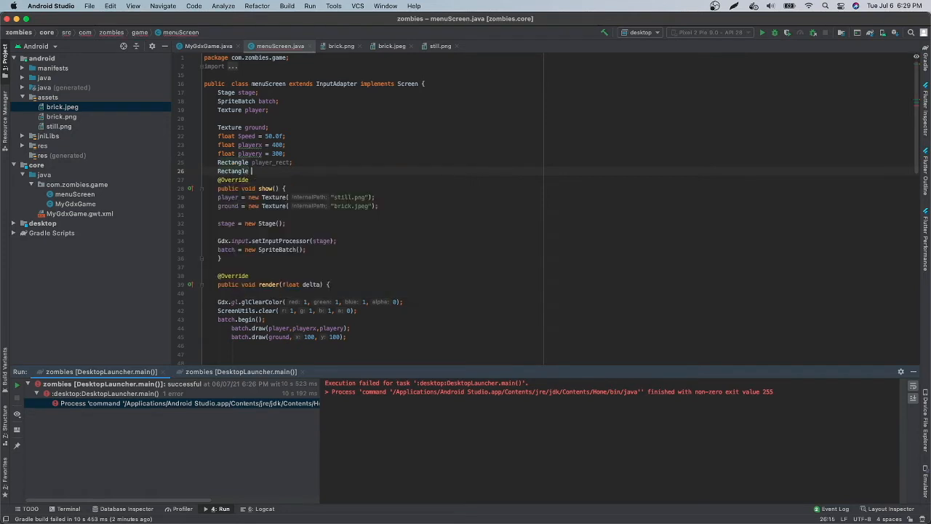
type("groud")
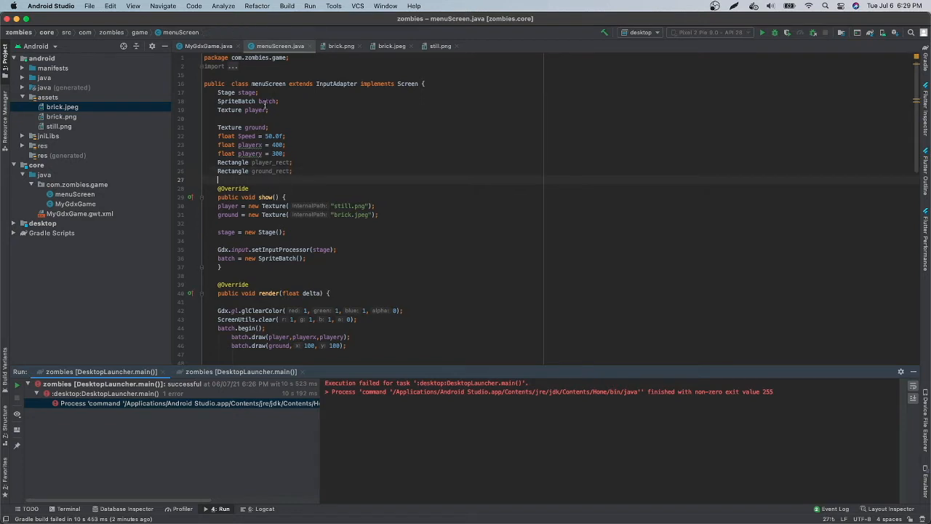
type("float prevx")
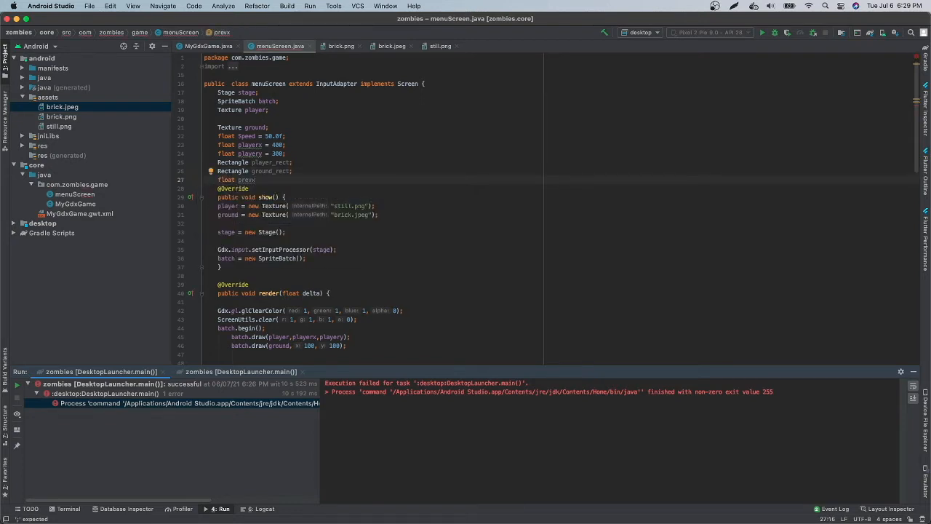
type("prevx")
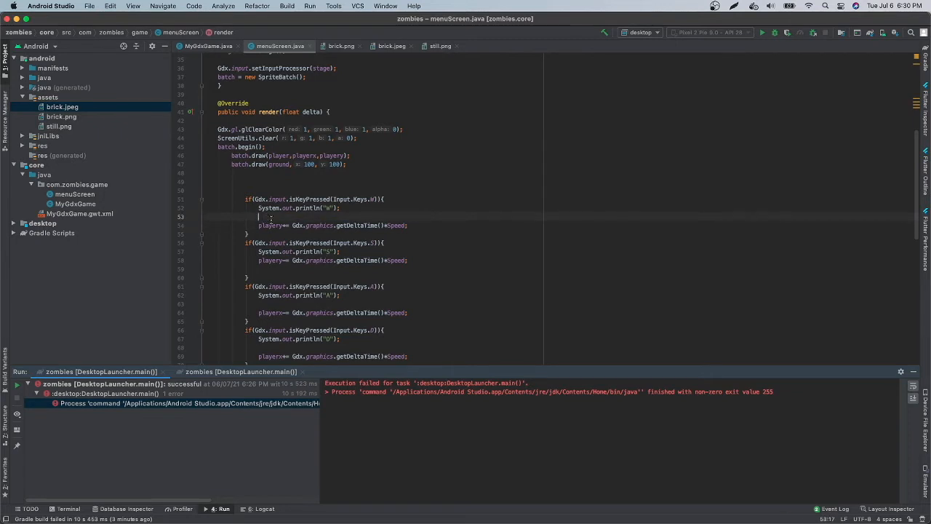
Add prevy = playery in the W-key branch and declare a float prevy field.
type("prevy = pl")
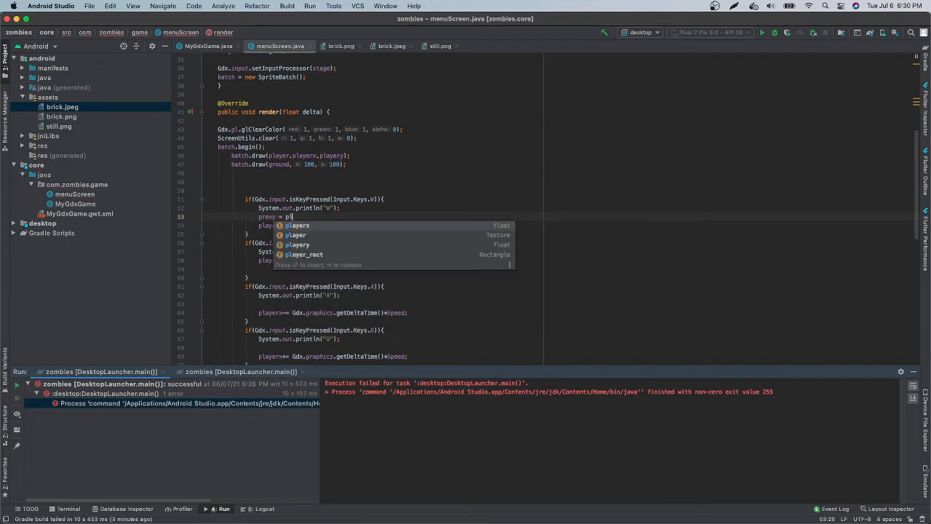
type("ayery;")
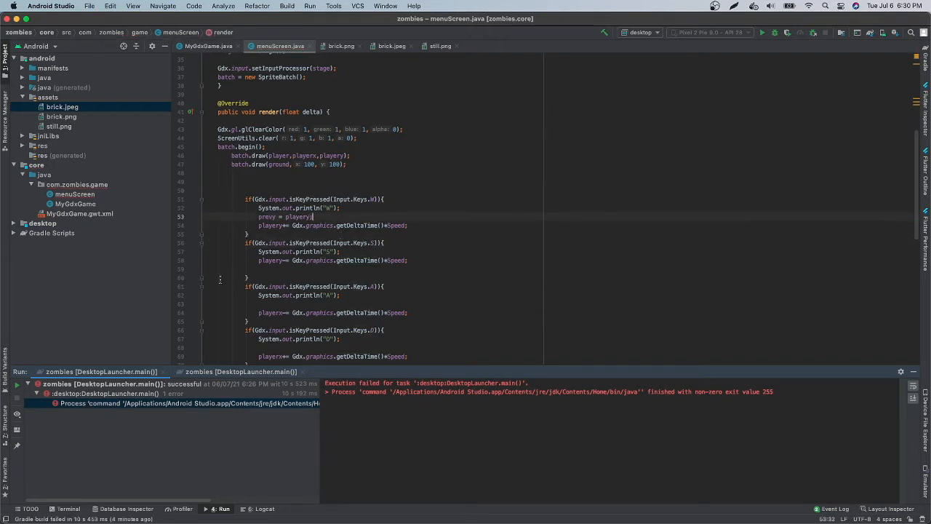
left_click(283, 216)
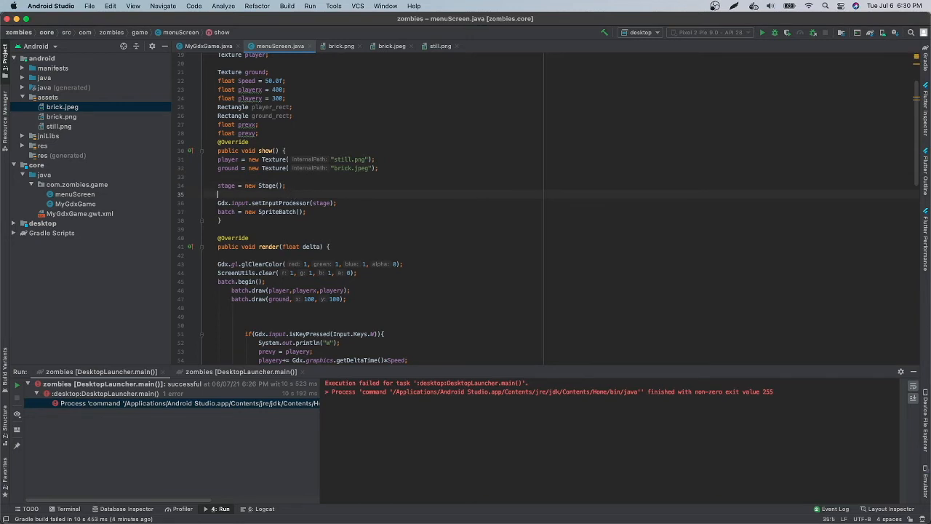
Assign player_rect = new Rectangle(playerx, playery, player.getWidth(), player.getHeight()) in show().
type("p")
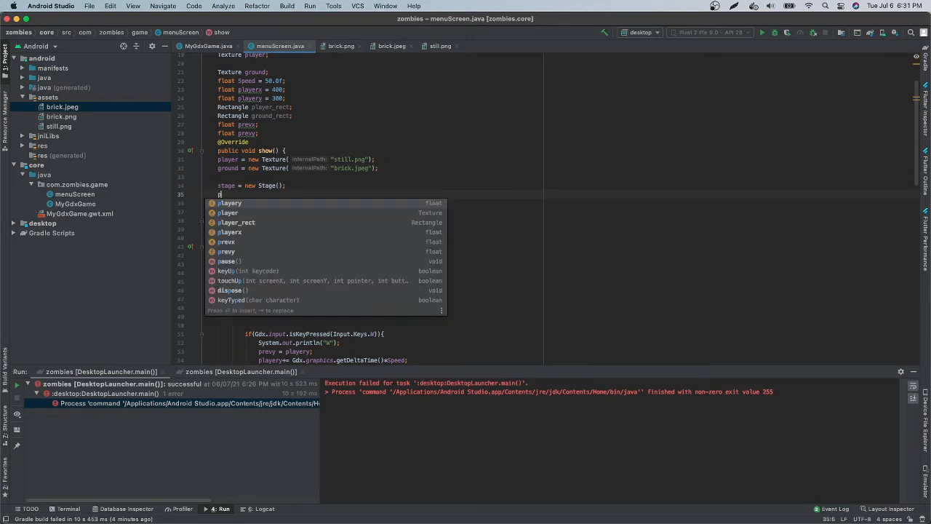
type("player_rect")
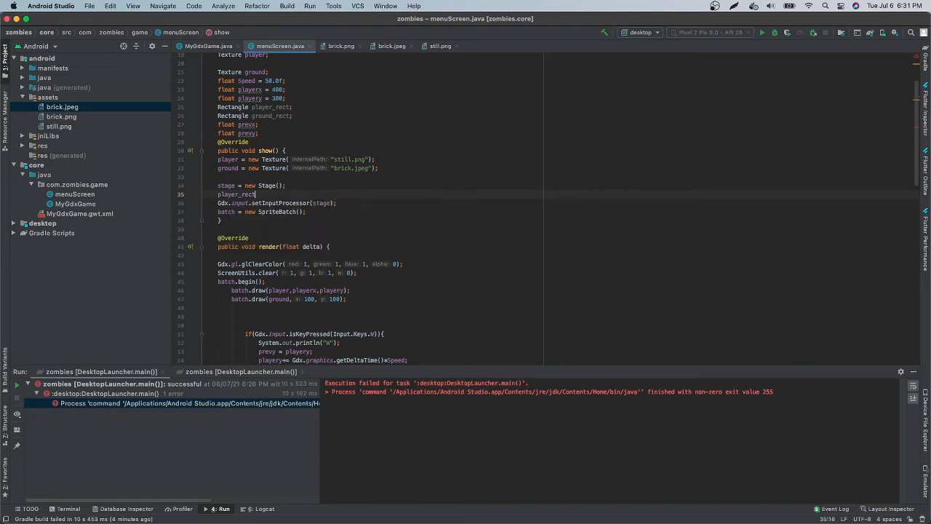
type("= new Rectangle(")
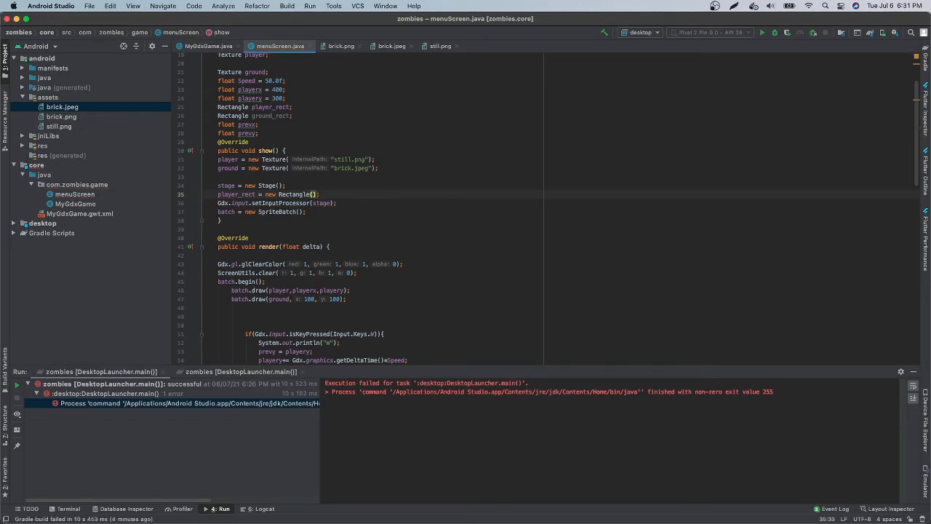
type("playerx.")
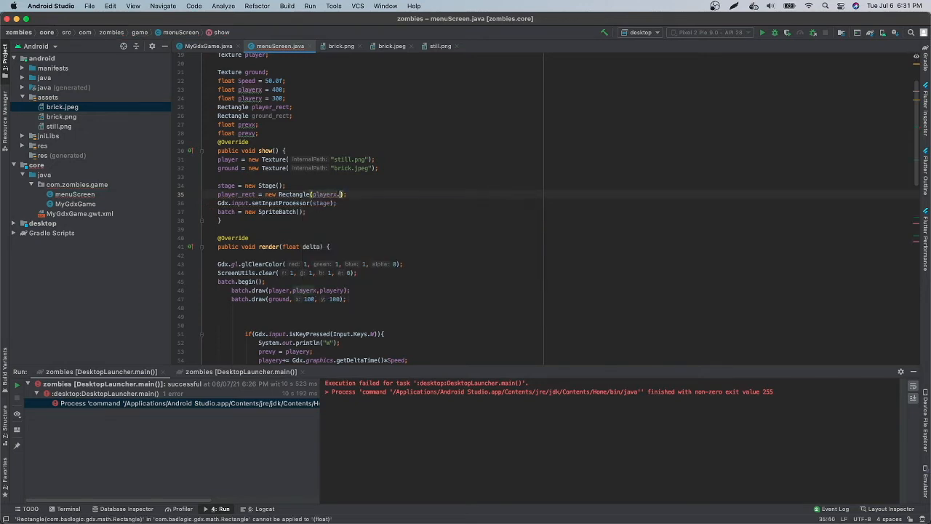
type("playery,player.ge")
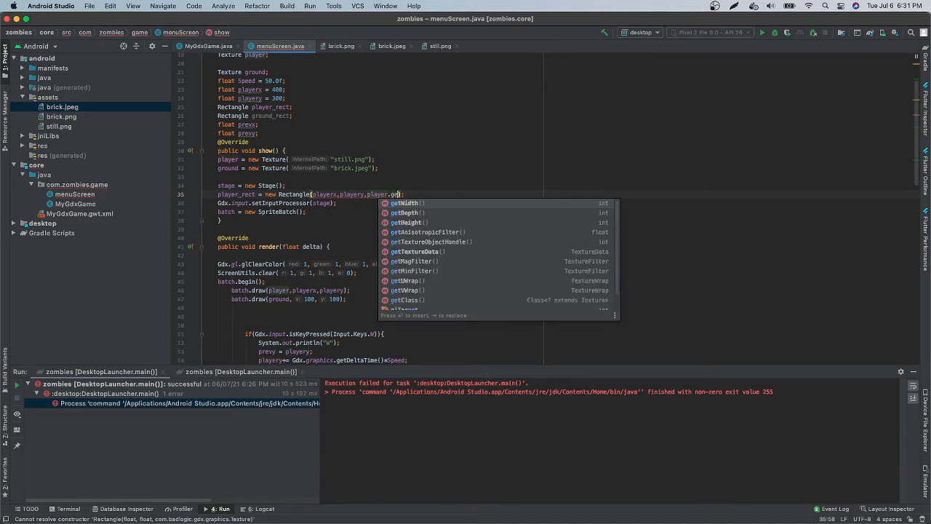
left_click(404, 203)
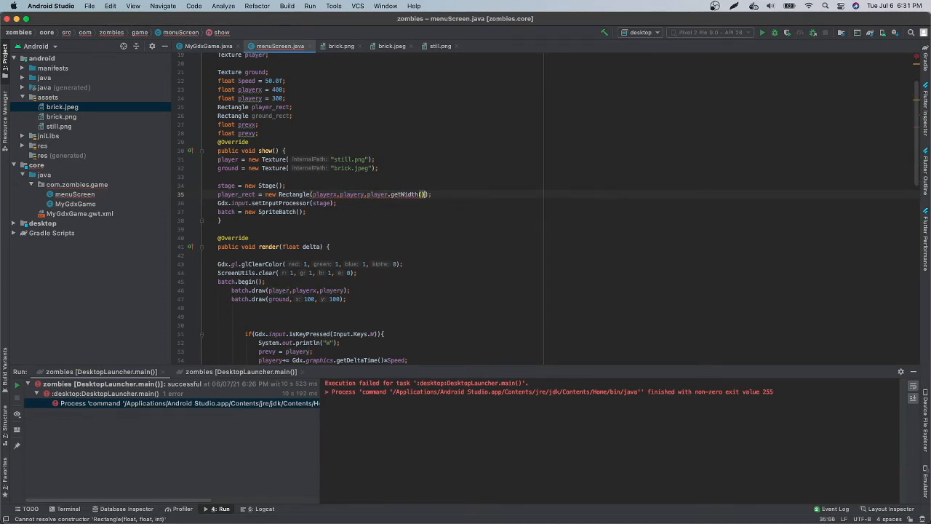
type("get")
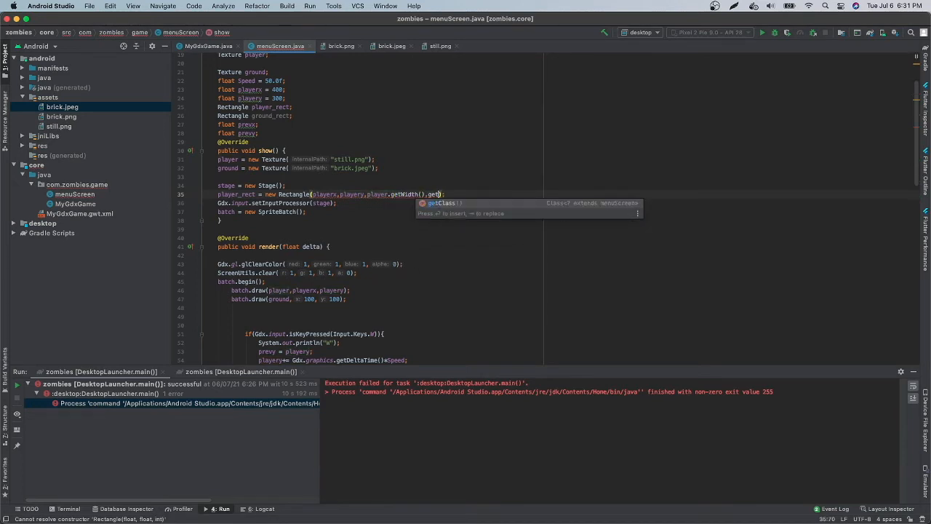
type("play")
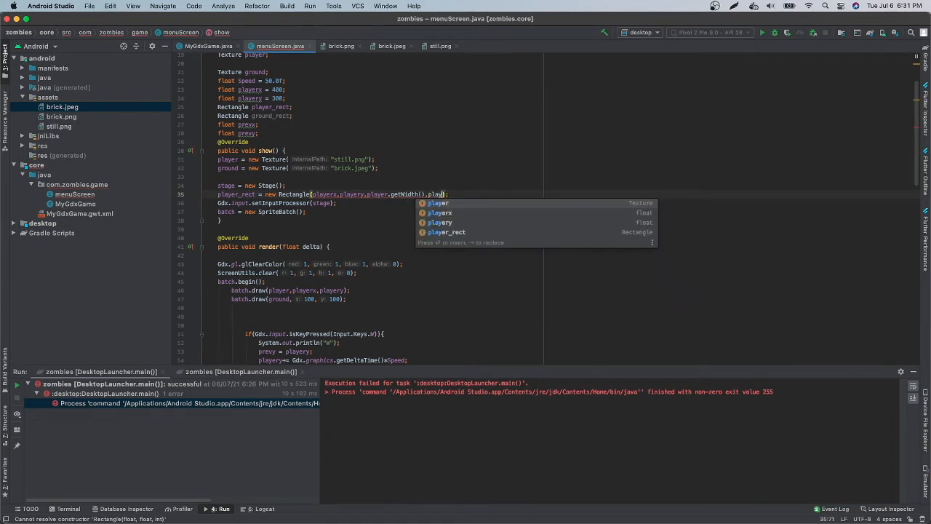
type(".getHeight()")
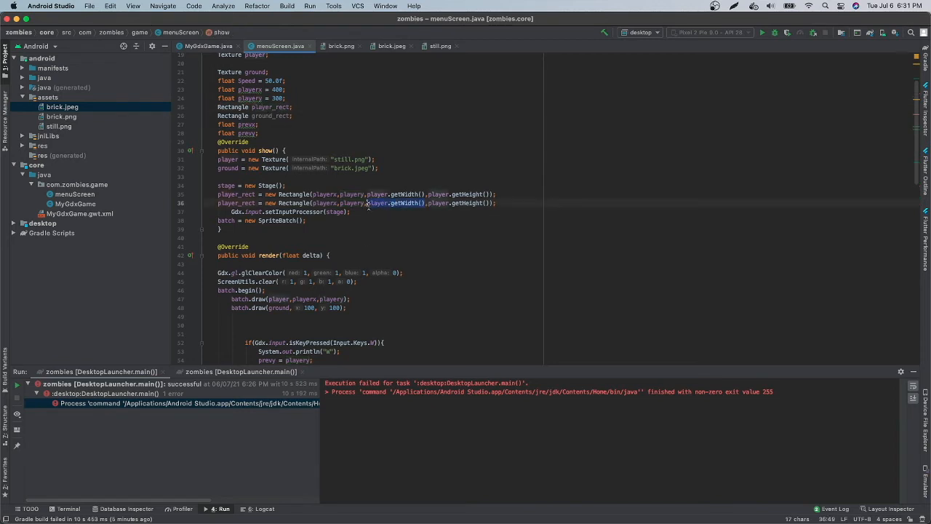
Duplicate the Rectangle line, changing it to 100, 100 with ground.getWidth() and ground.getHeight().
type("ground,groun")
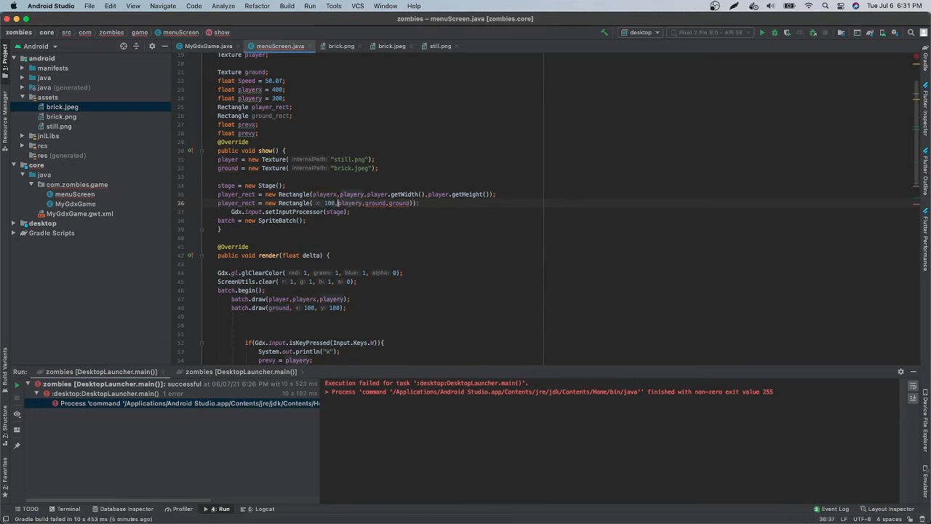
type("100")
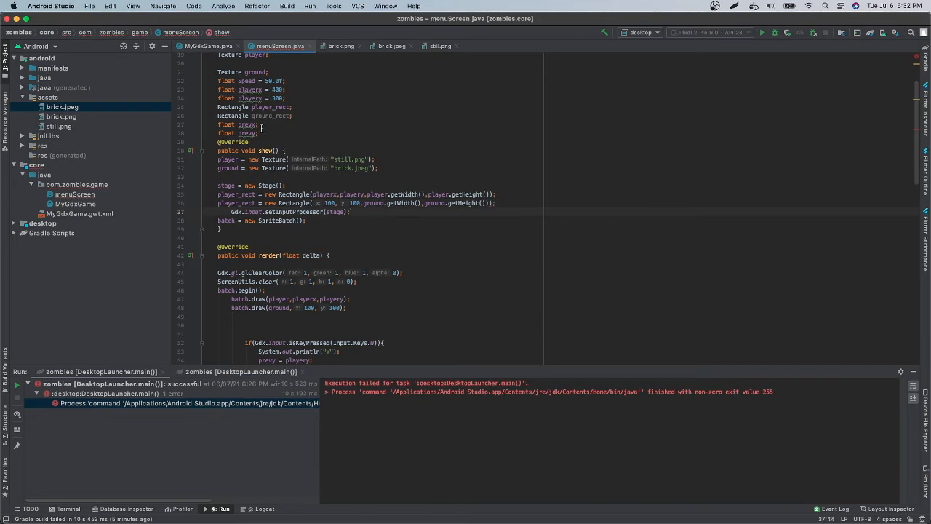
Add prevx = 0; and prevy = 0; after setInputProcessor in show().
double_click(245, 123)
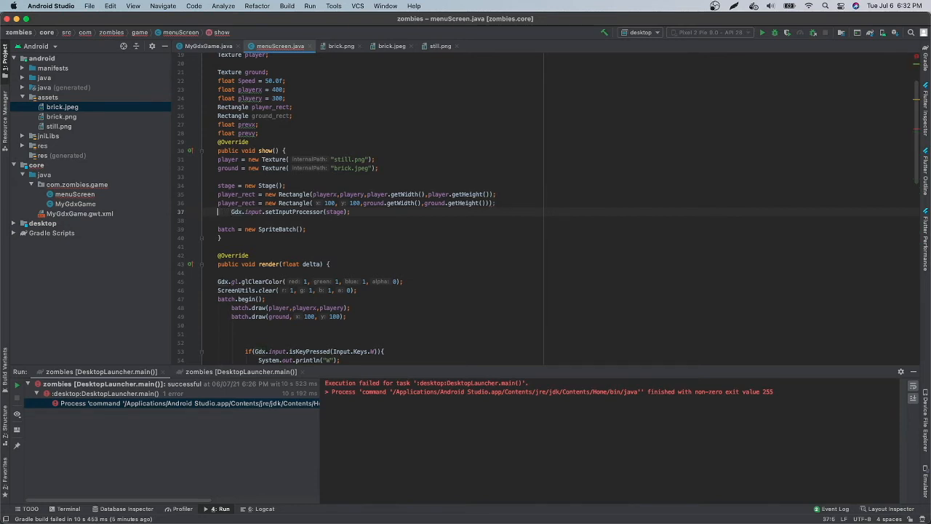
type("prevx = 0;")
type("prevy = 0;")
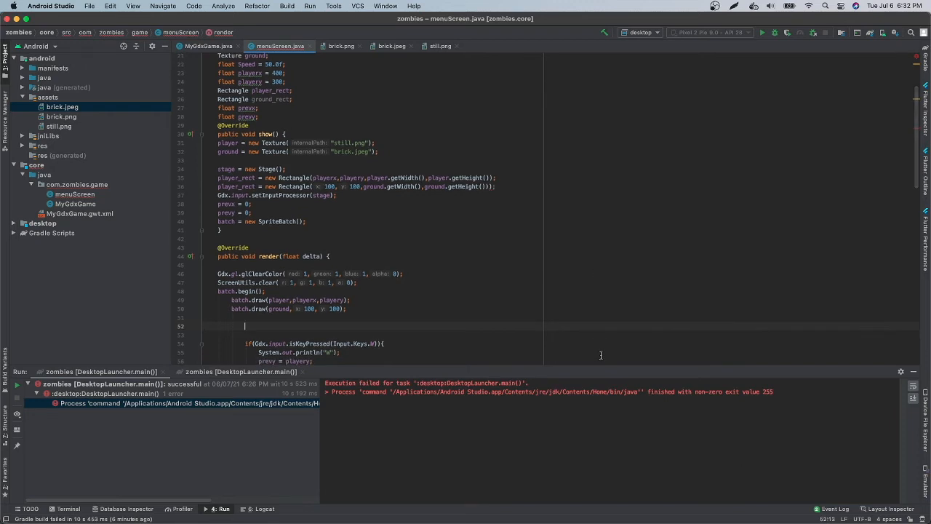
Start an if block in render() testing ground_rect.overlaps(player_rect).
type("if")
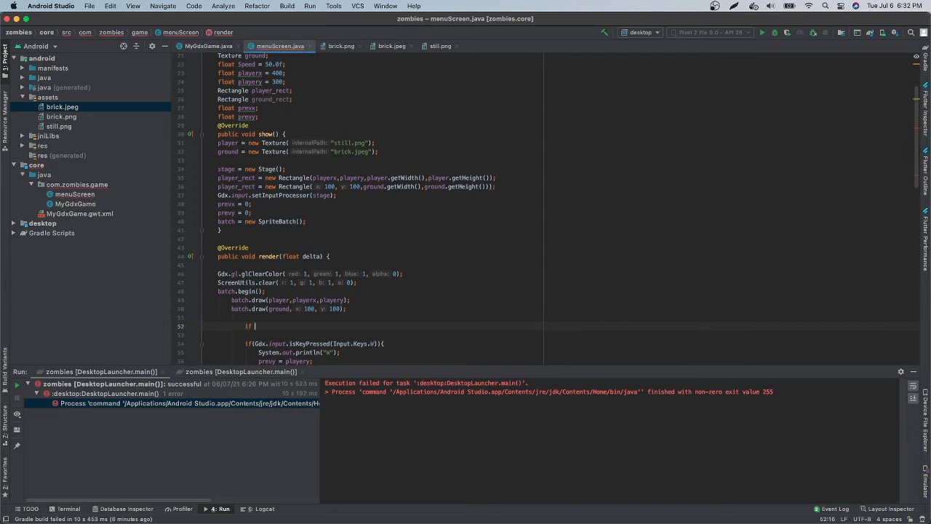
type("(")
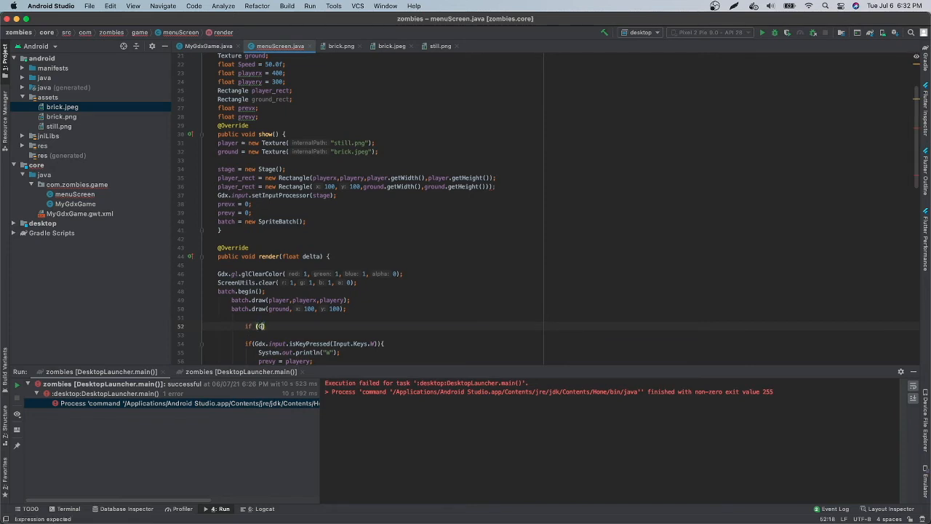
type("Gdx.")
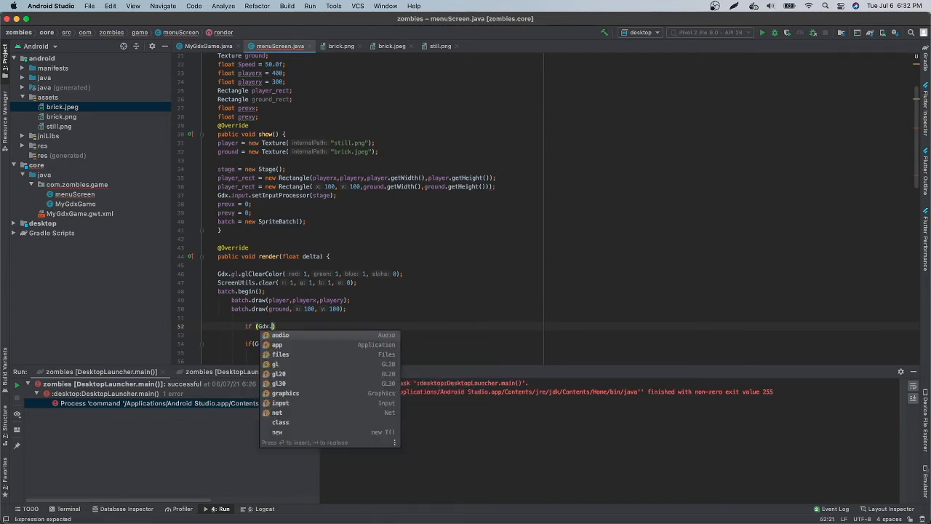
type("input.")
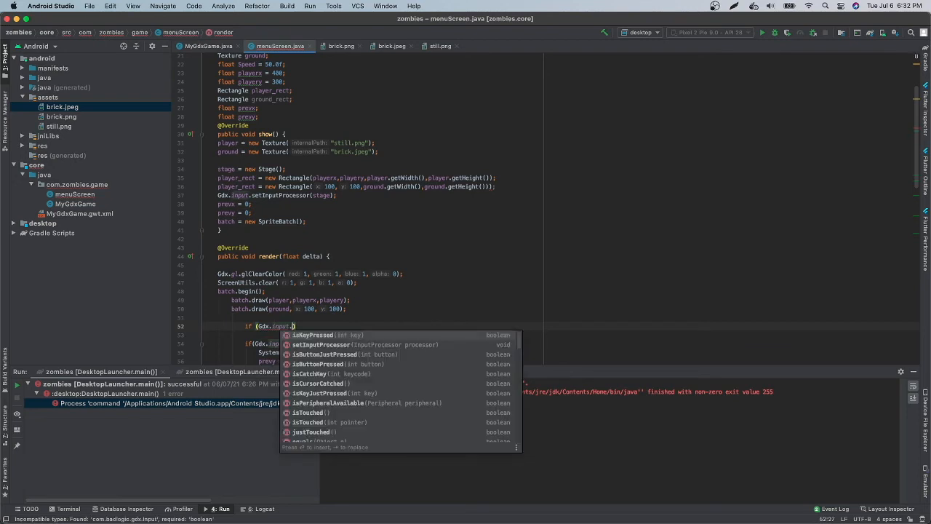
type("is")
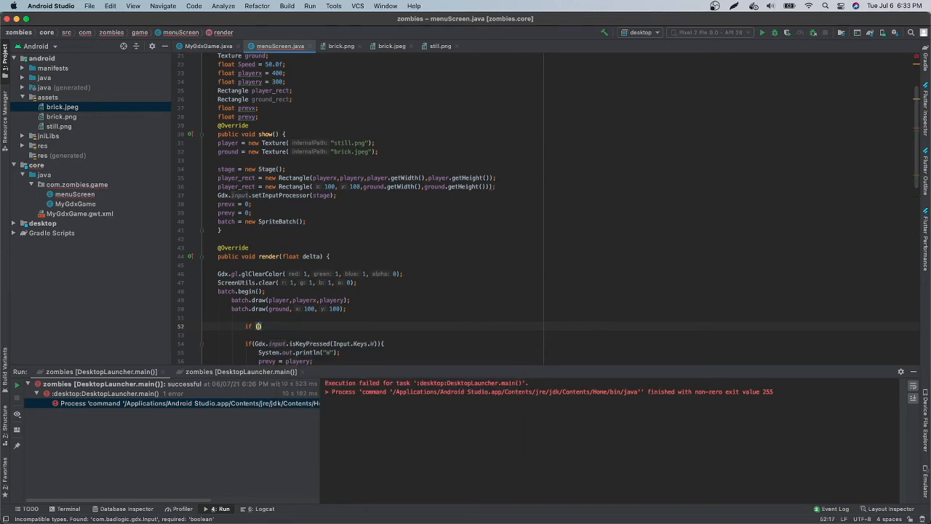
type("ground")
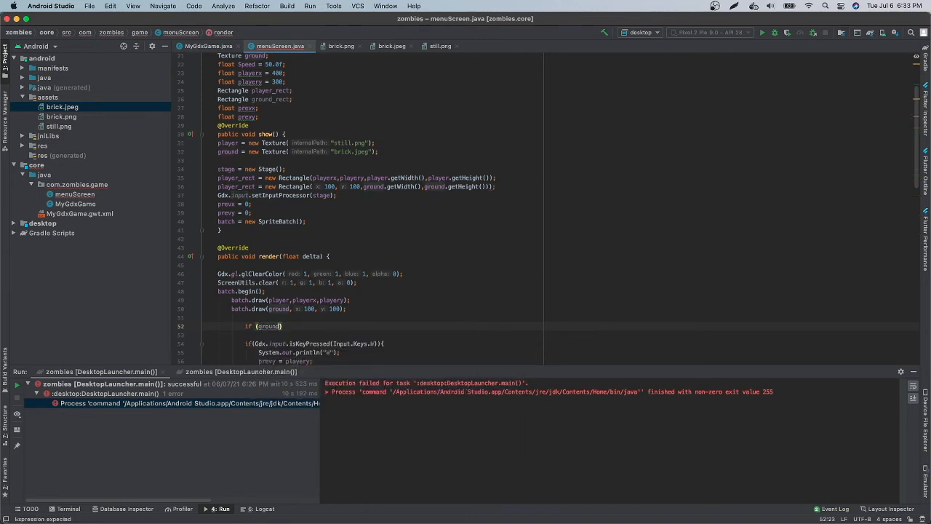
type("_rect")
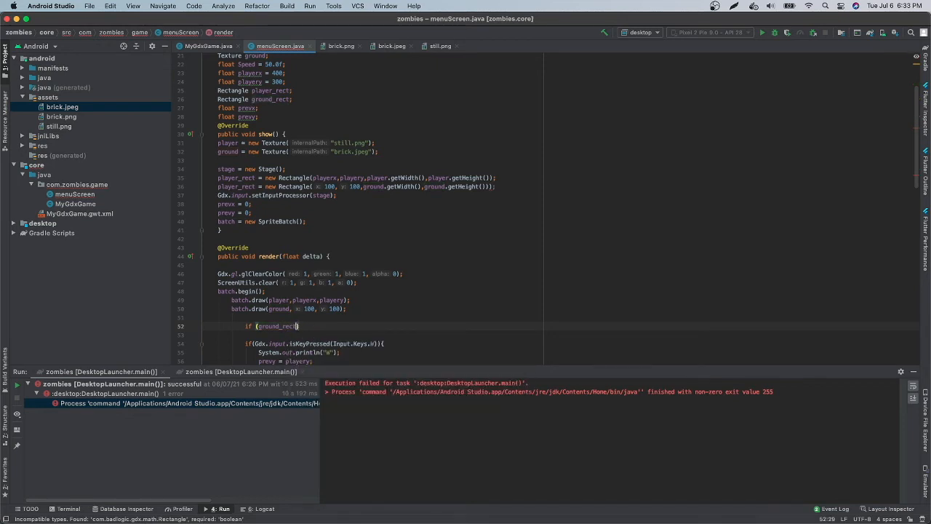
type(".overlaps()")
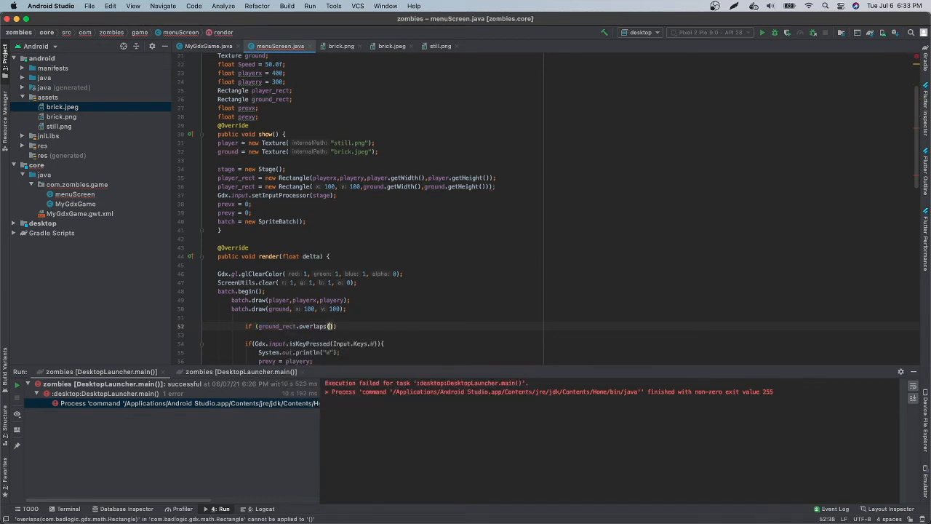
type("player_rect")
left_click(374, 334)
type("Syste")
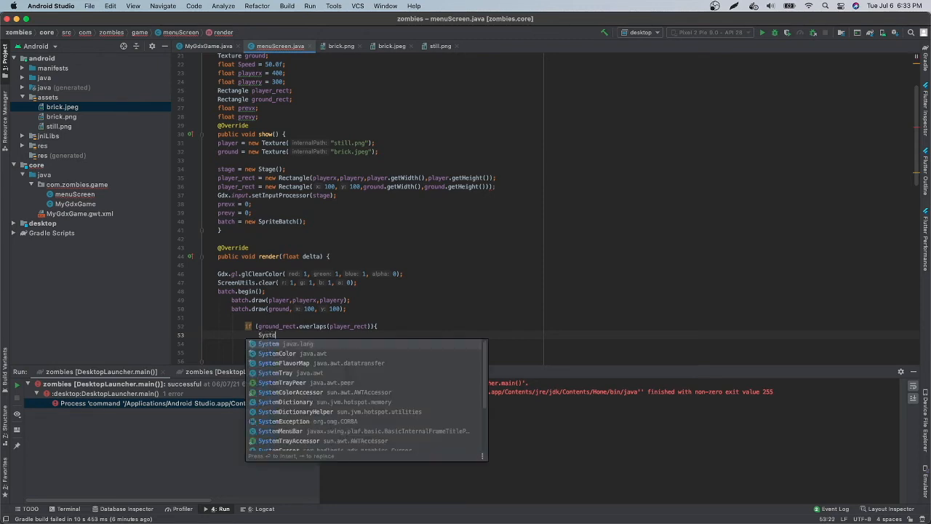
Inside the if, print "collided" and reset playery and playerx to prevy and prevx.
type(".out.")
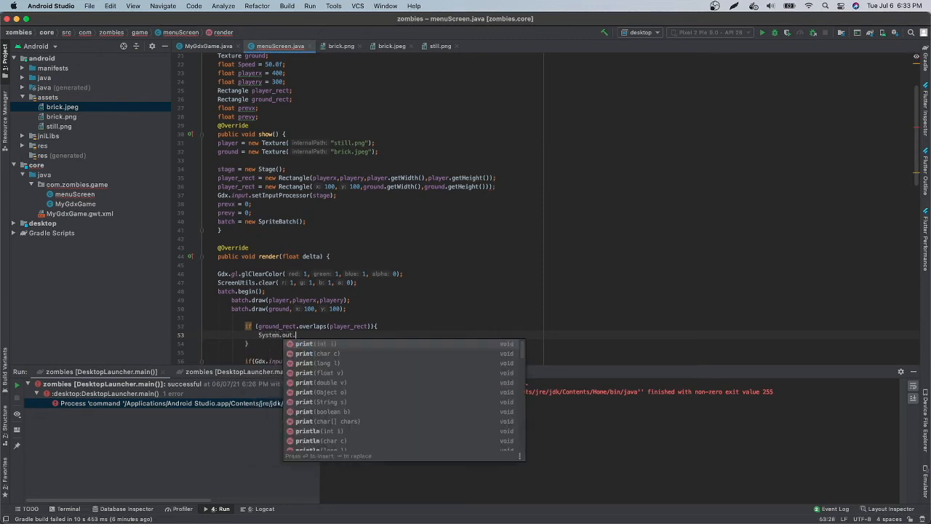
type("ln(\"collided\");")
type("p")
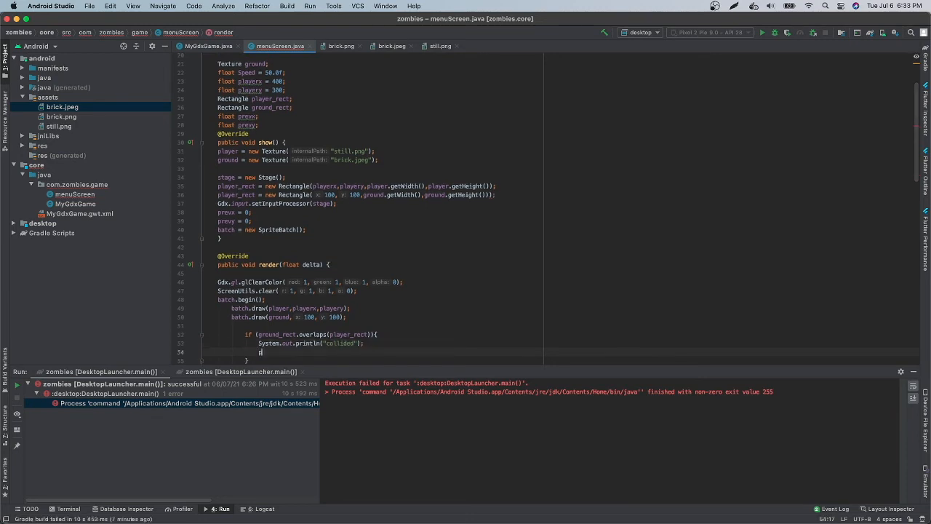
type("layery")
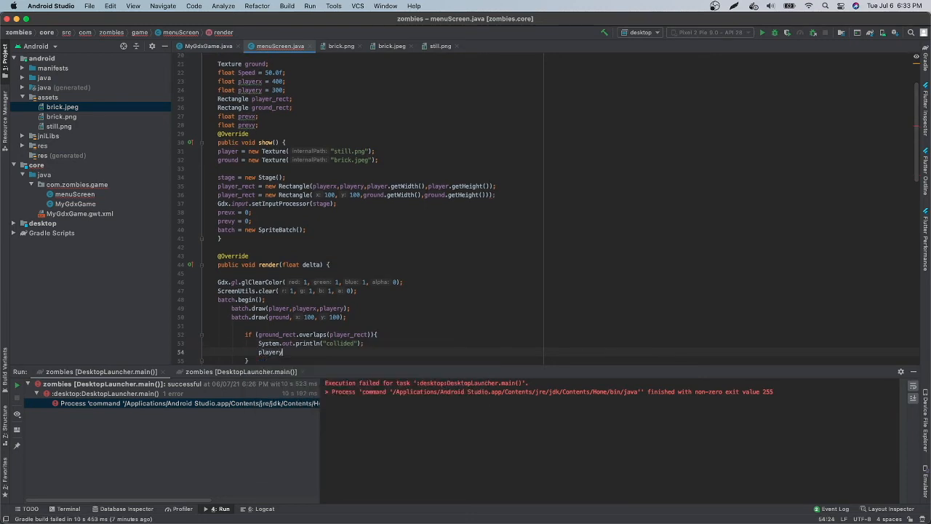
type("= prevy;")
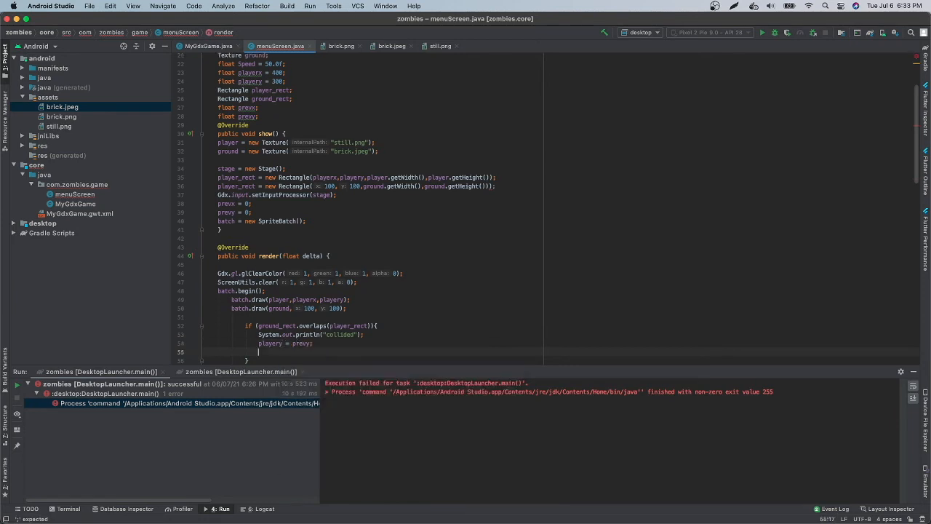
type("playerx =")
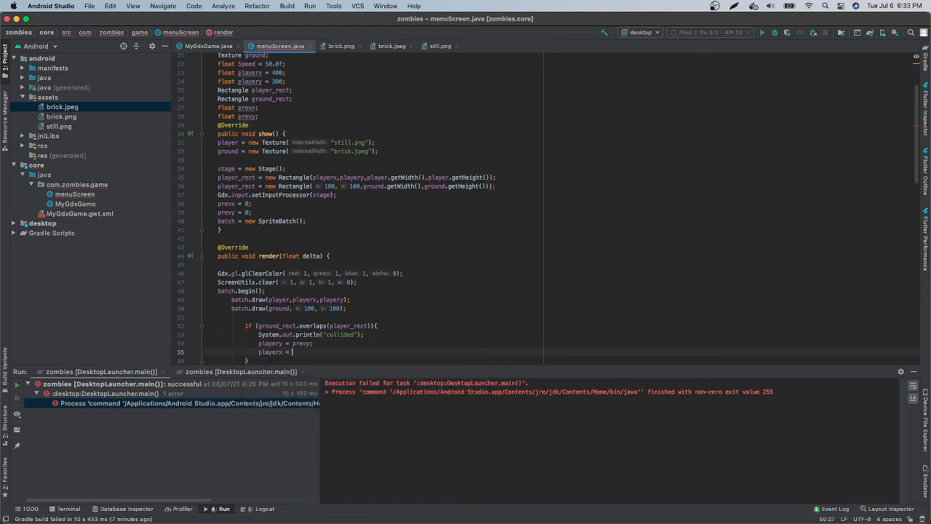
type("prevx;")
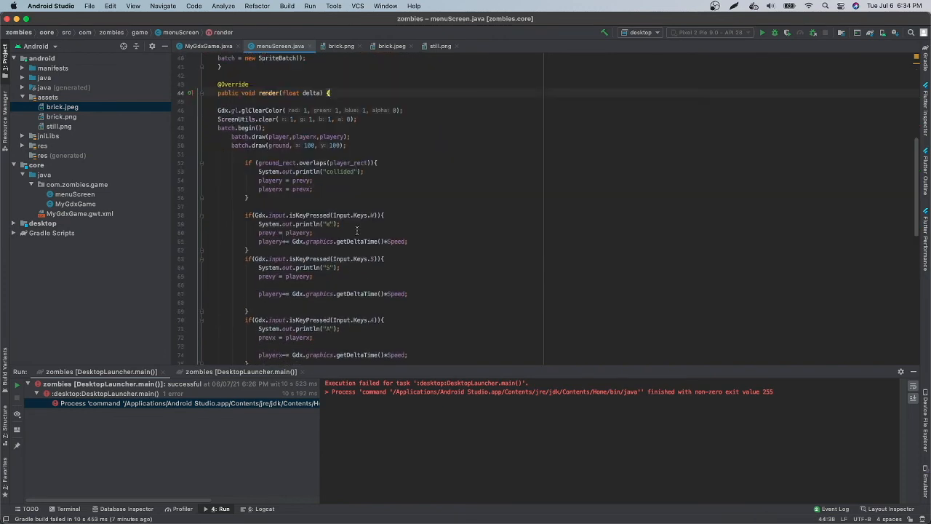
Rebuild player_rect and ground_rect from current positions just before batch.end() in render().
scroll("down", 3)
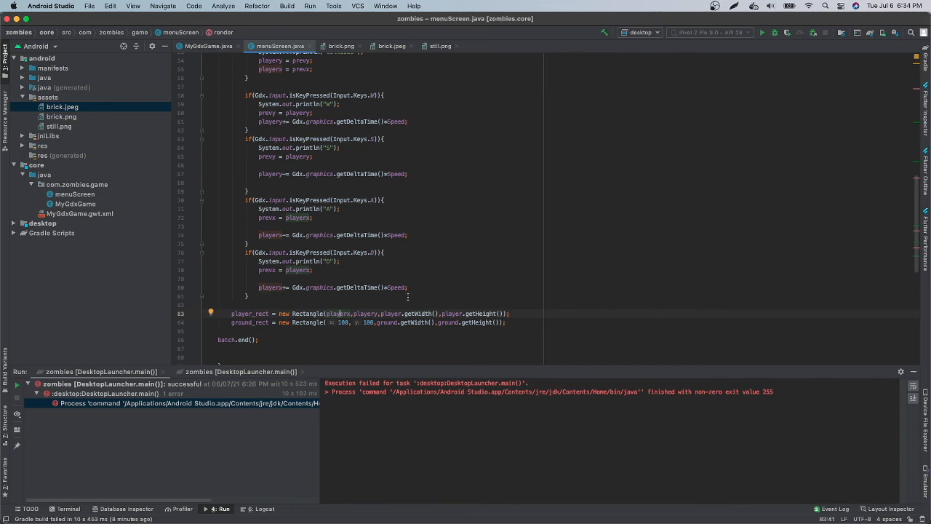
double_click(308, 313)
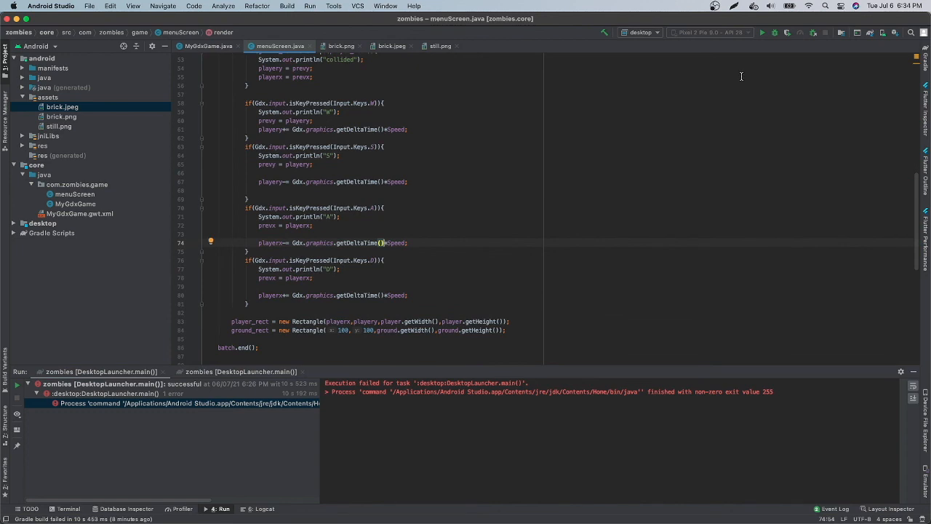
mouse_move(735, 56)
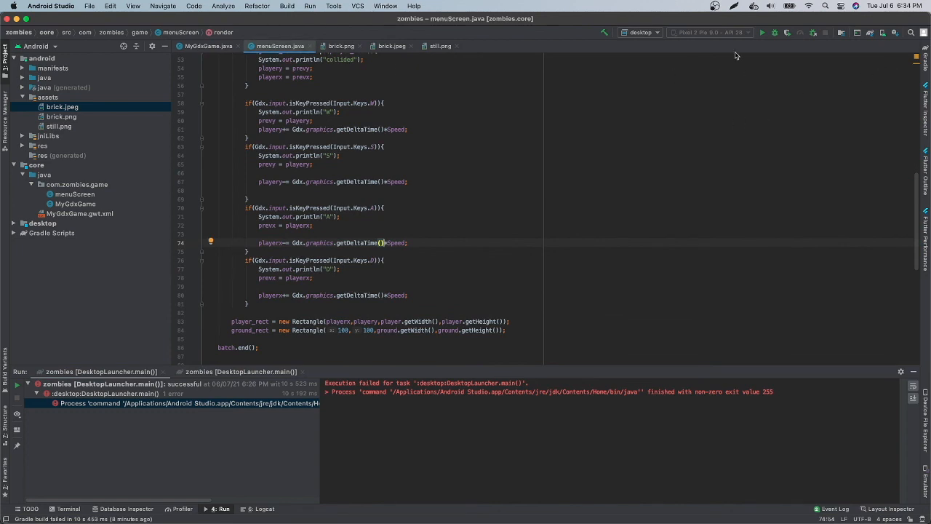
Launch the desktop zombies game and move the player down below the gold brick.
left_click(761, 32)
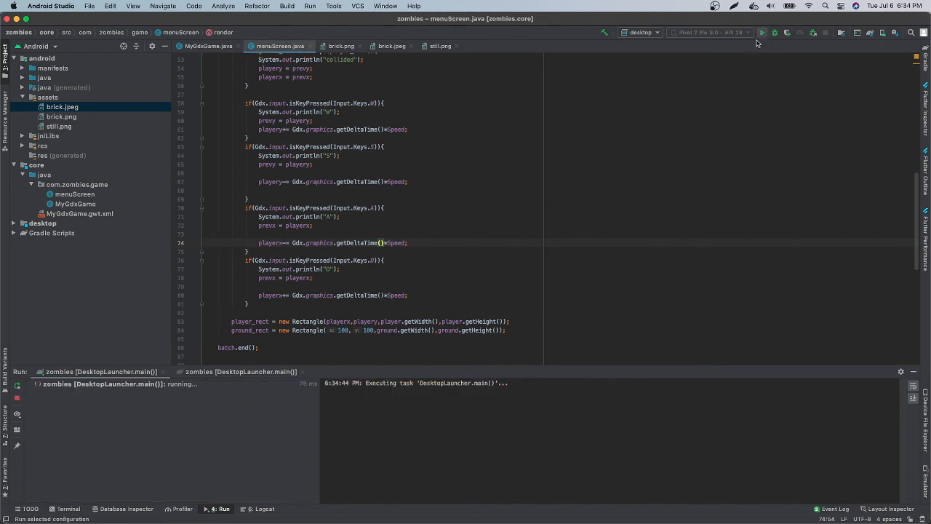
left_click(761, 32)
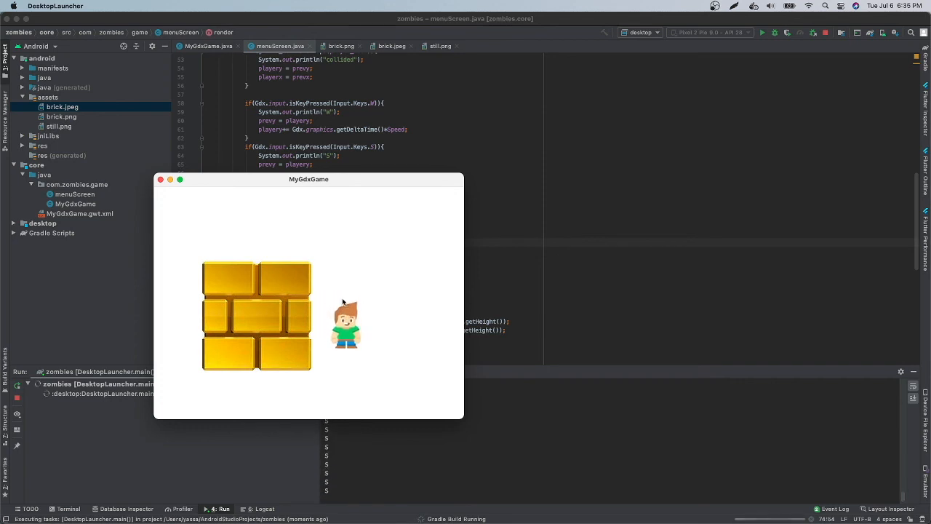
key("s")
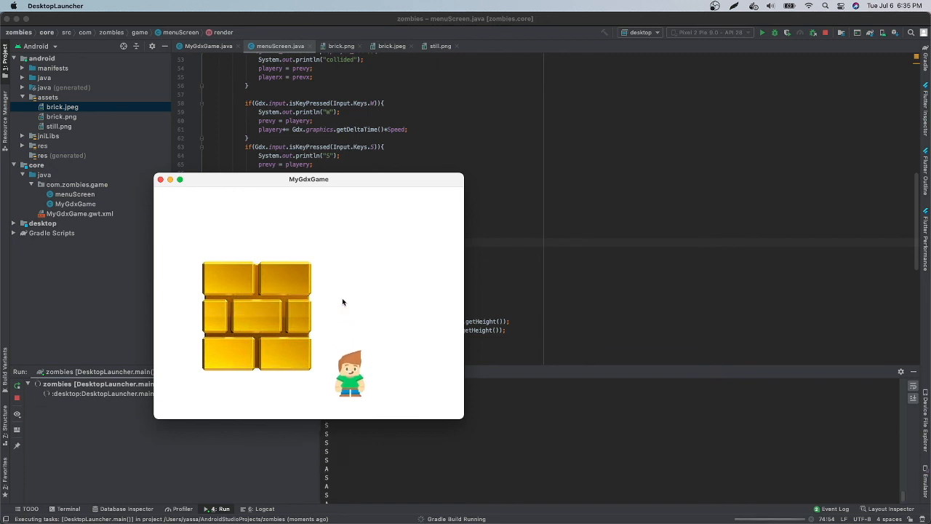